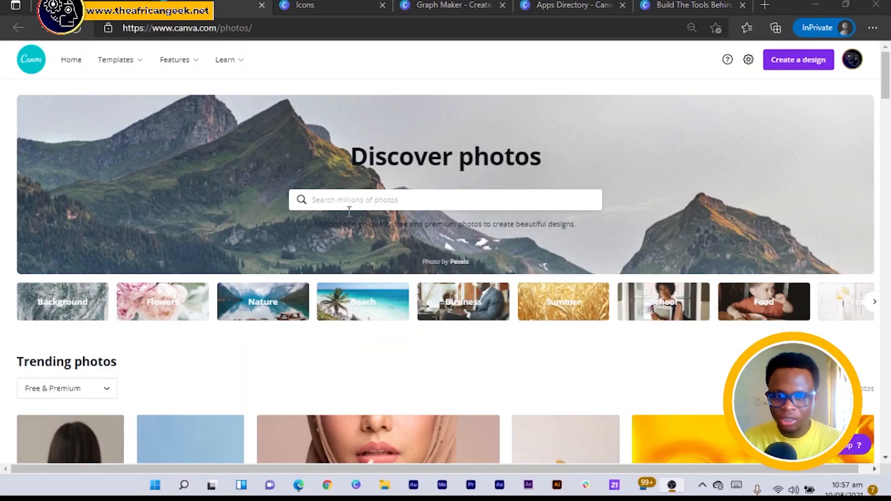
mouse_move(337, 262)
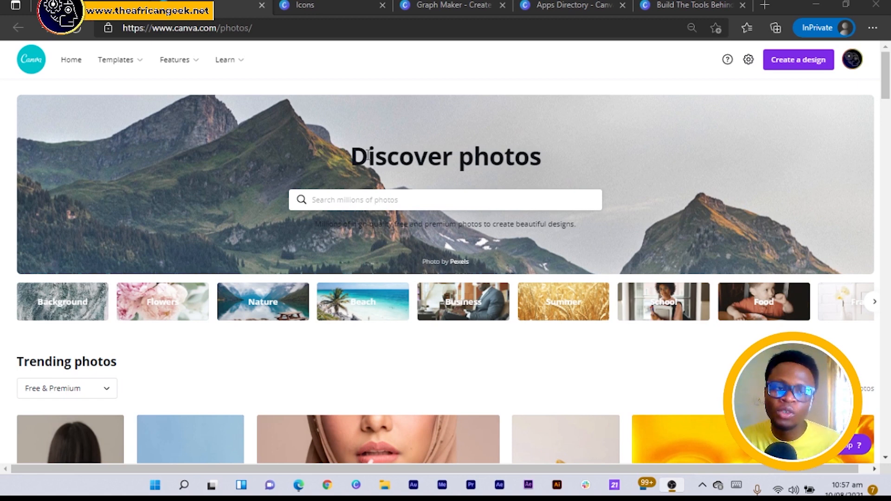
Step: Search the photo library for 'gamer' and scroll through the roughly 60,000 results
scroll("down", 3)
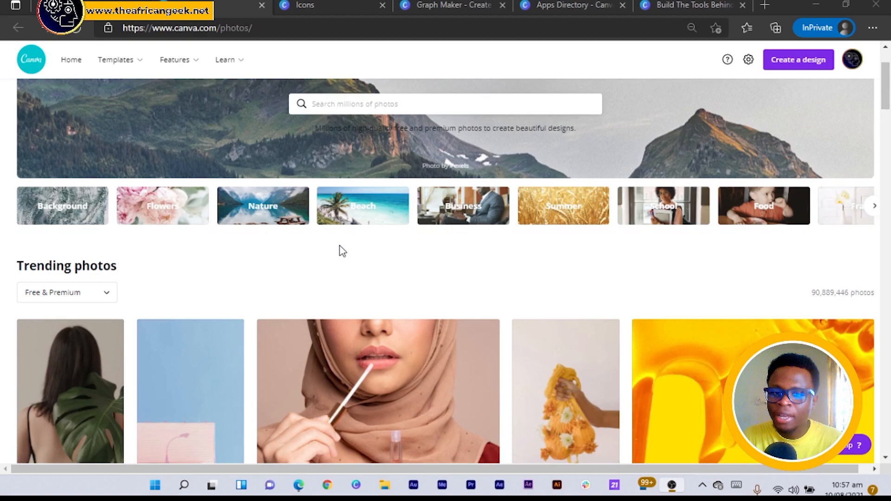
scroll("down", 3)
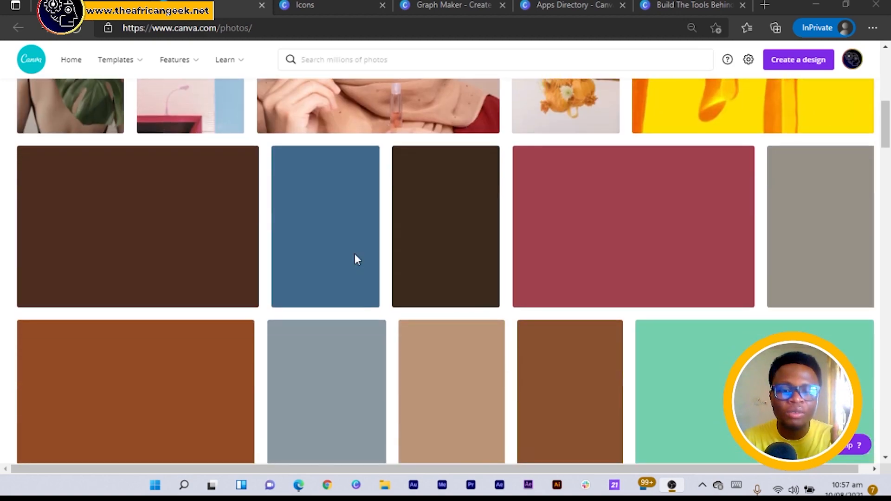
scroll("up", 3)
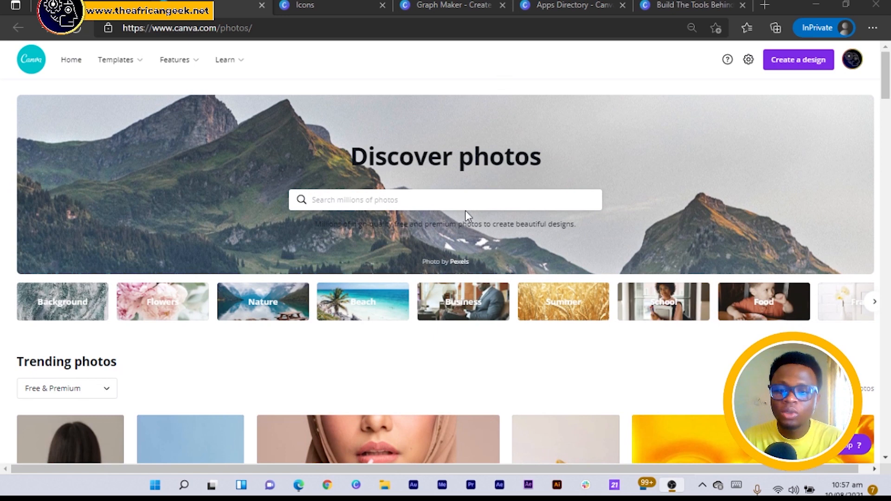
type("ga")
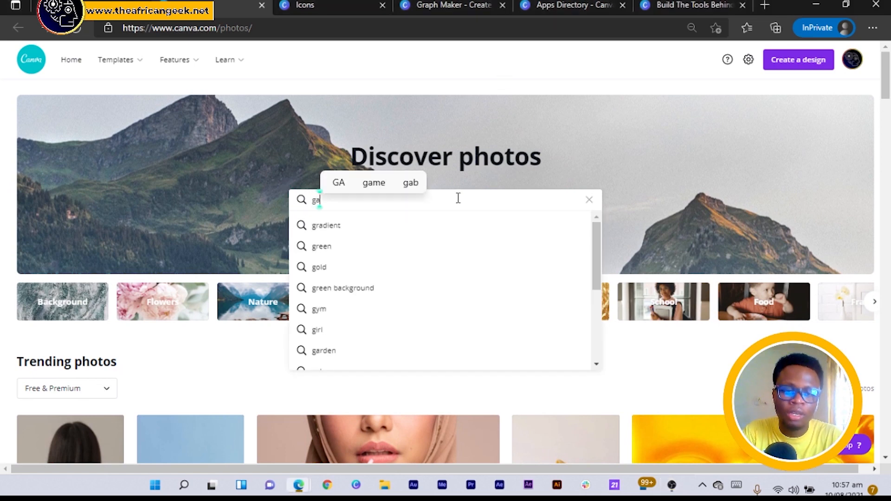
key("Enter")
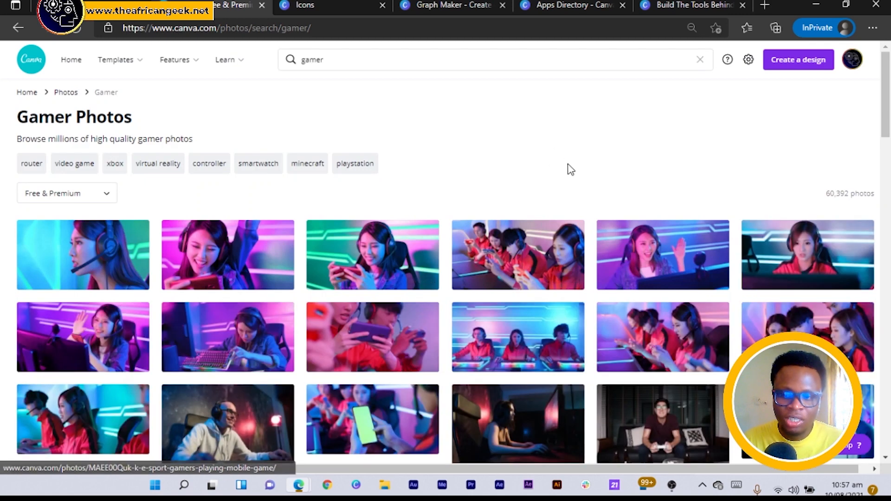
scroll("down", 3)
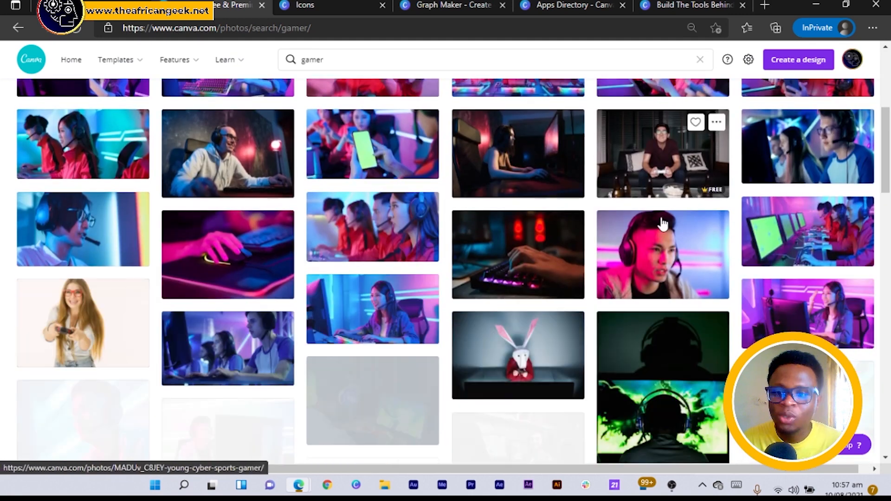
scroll("down", 3)
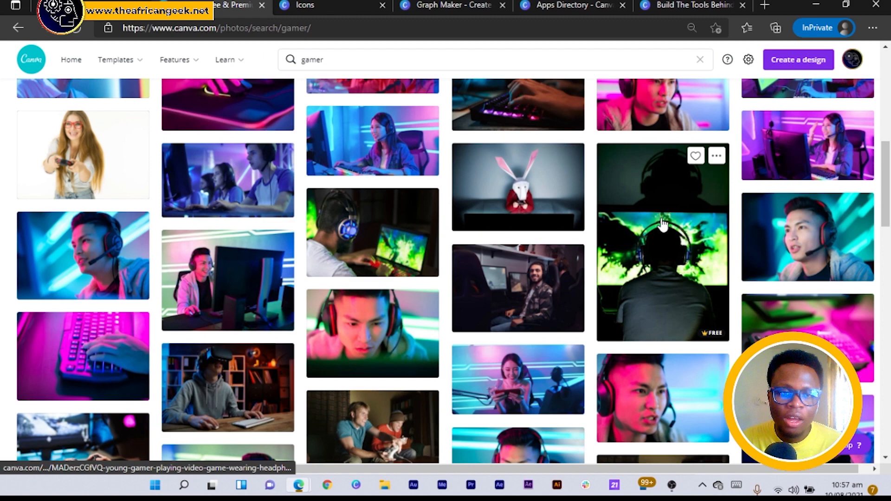
scroll("down", 3)
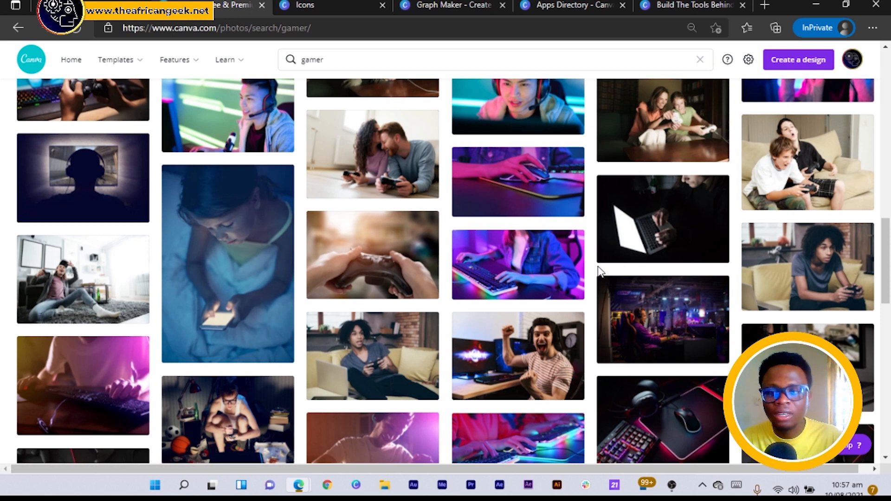
mouse_move(454, 187)
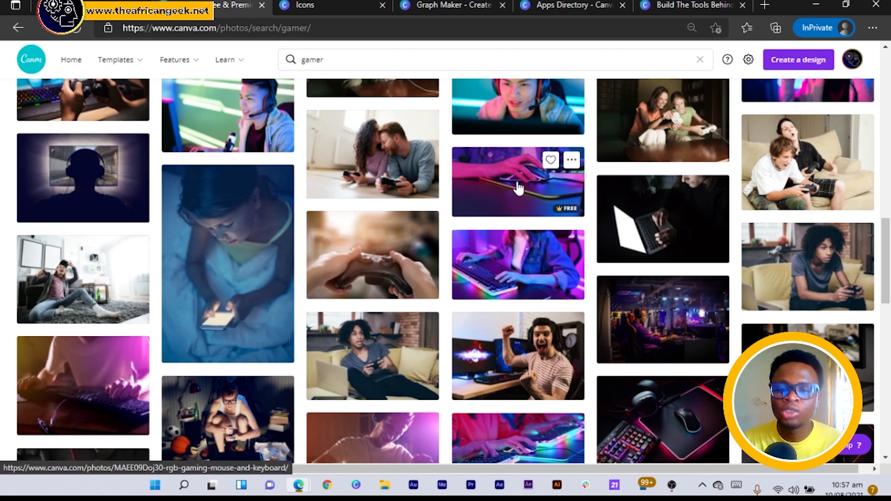
left_click(517, 182)
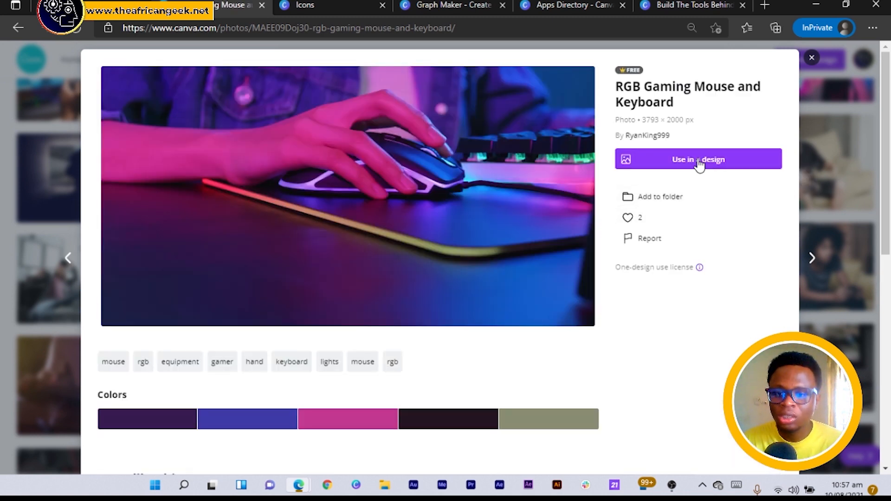
scroll("down", 3)
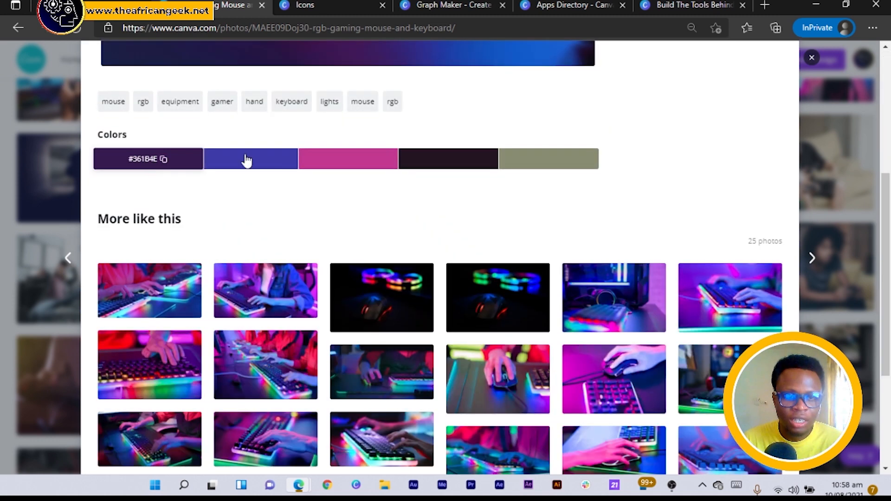
mouse_move(548, 159)
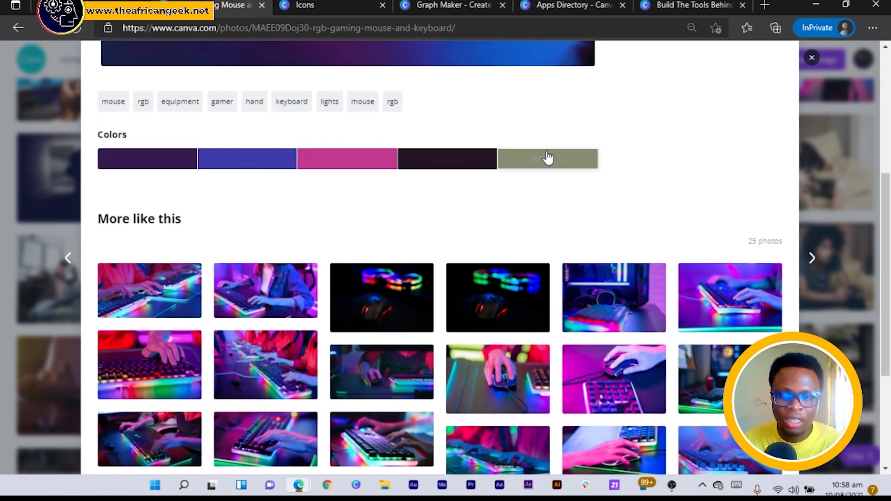
scroll("down", 3)
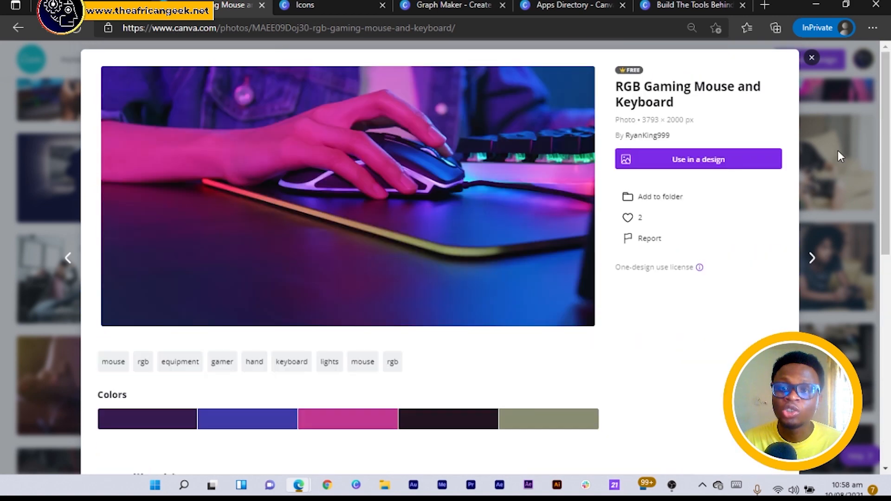
left_click(811, 58)
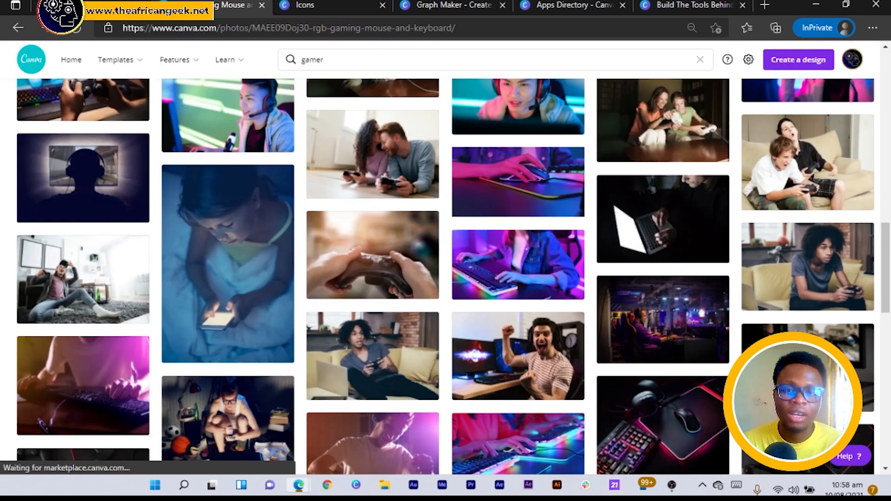
Step: Switch to the Discover icons page, browse the popular icons and focus the icon search box
left_click(305, 6)
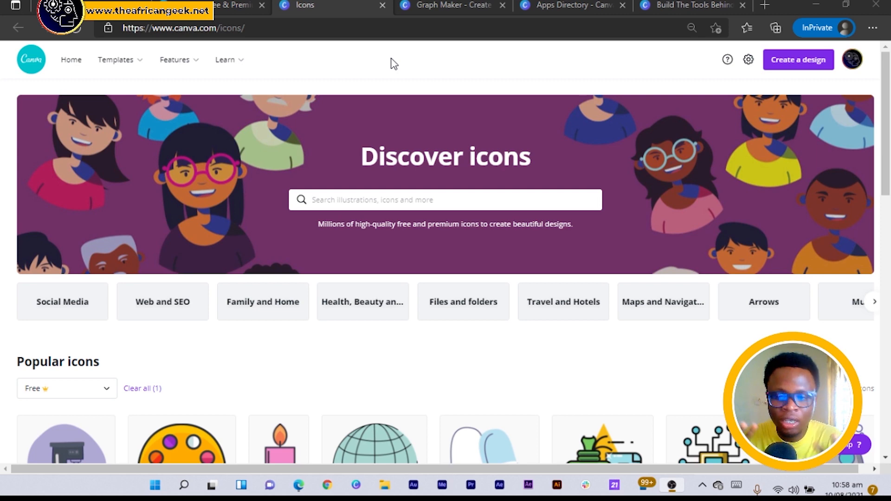
scroll("down", 3)
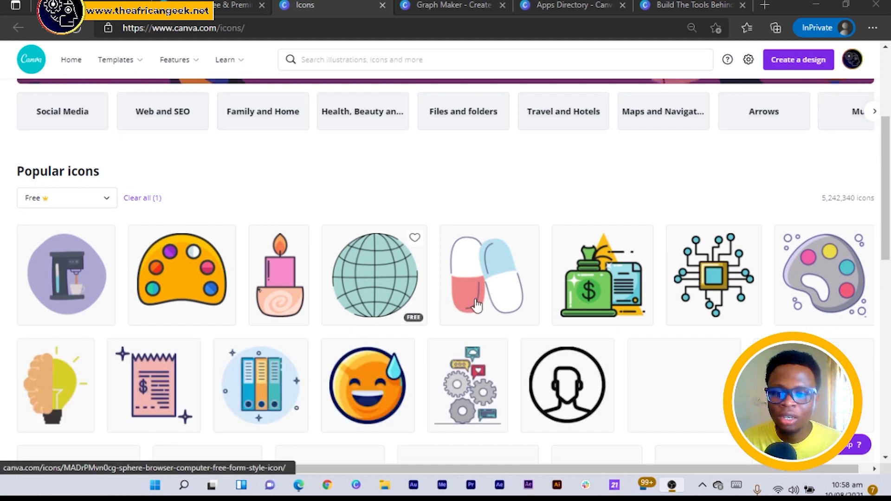
scroll("down", 3)
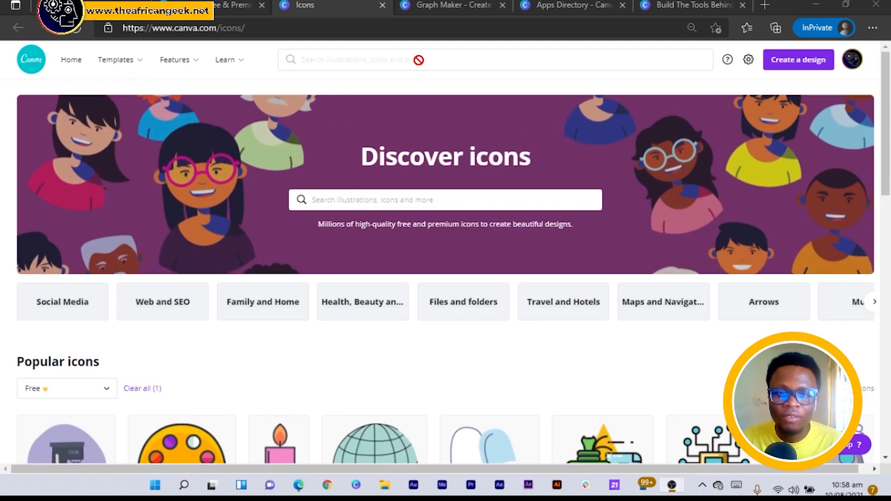
left_click(445, 199)
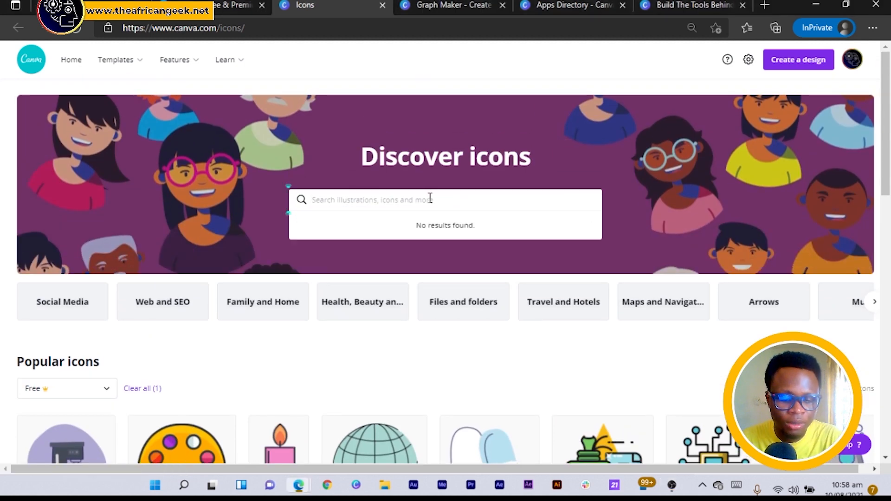
Step: Search icons for 'gamer' and view the Chess Horse Gaming icon's details and similar icons
type("gamer")
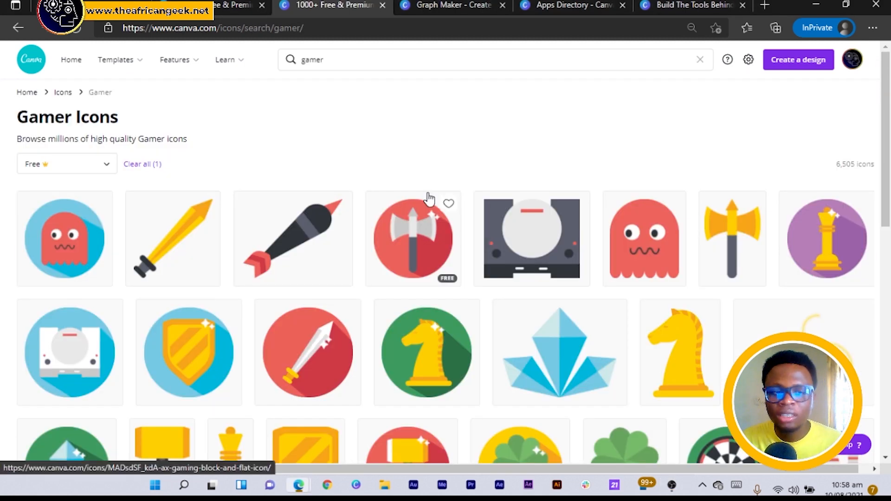
scroll("down", 3)
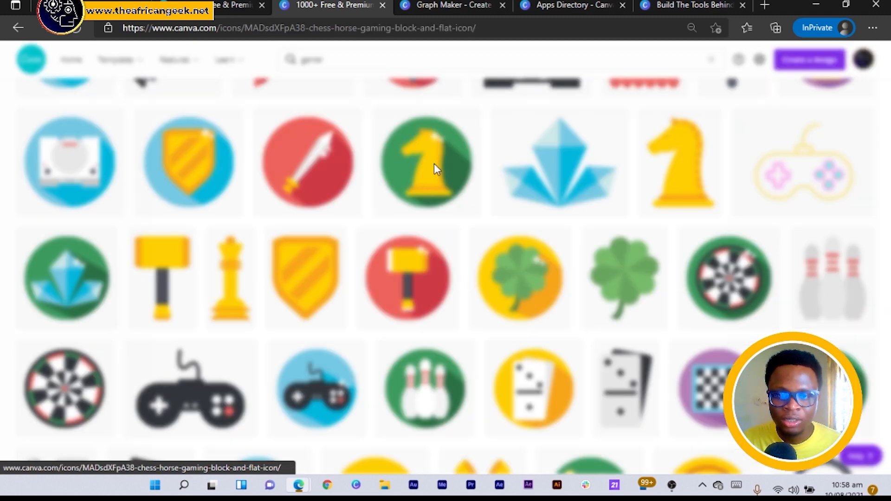
left_click(426, 164)
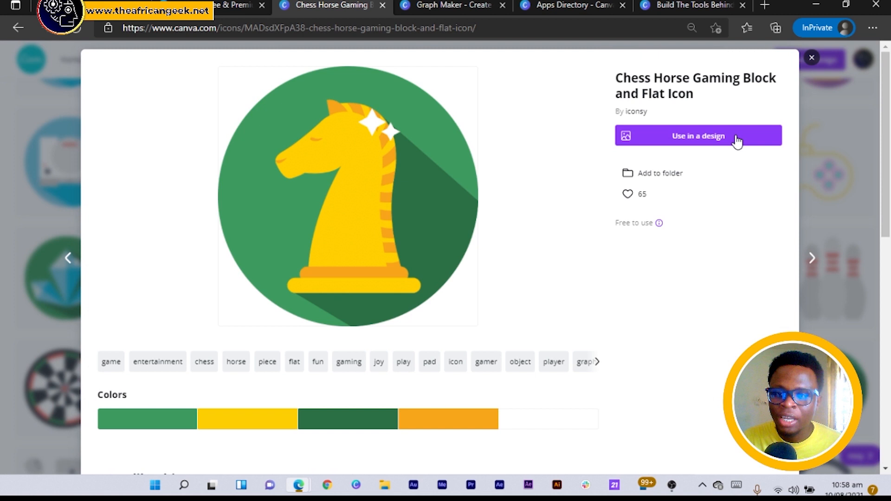
scroll("down", 3)
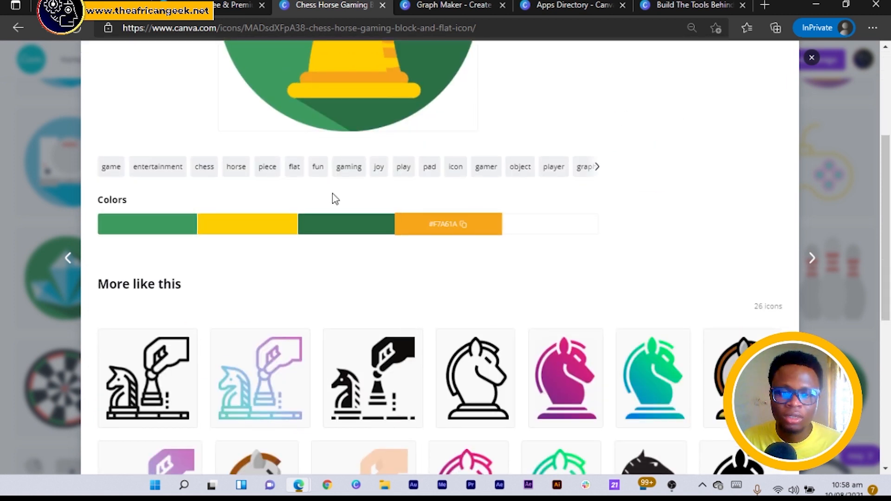
scroll("down", 3)
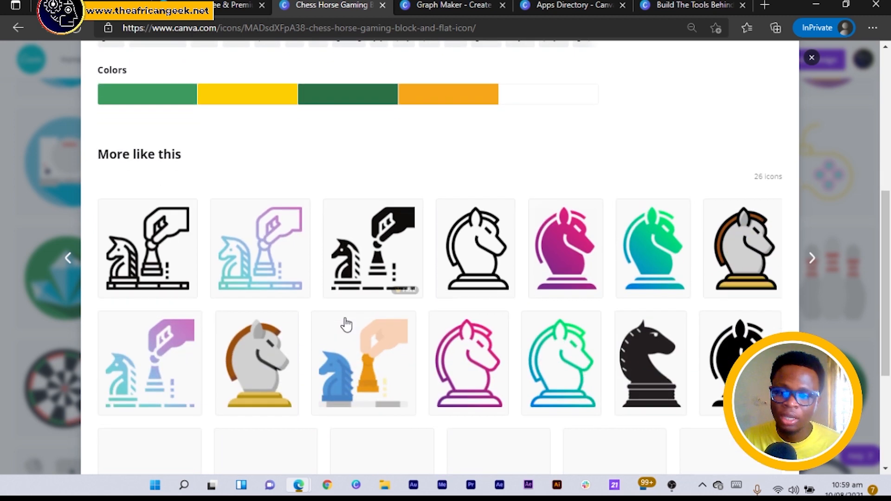
mouse_move(697, 271)
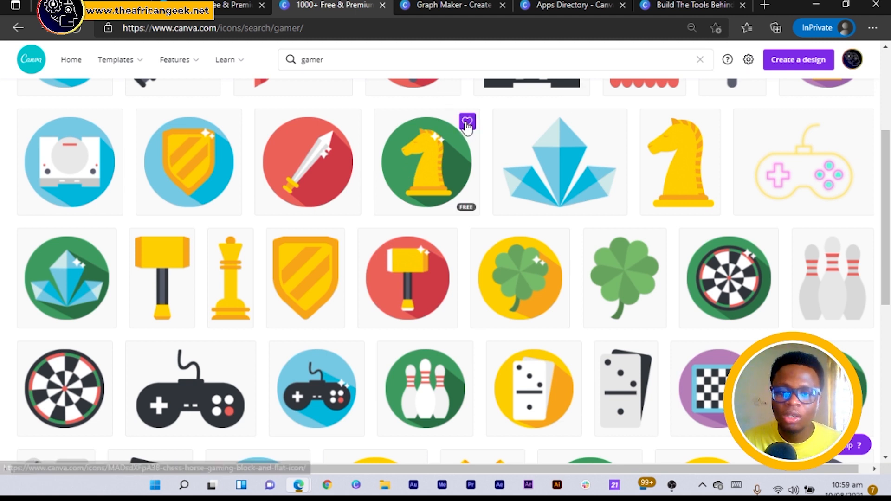
Step: Add the green Chess Horse Gaming icon to Likes
left_click(467, 122)
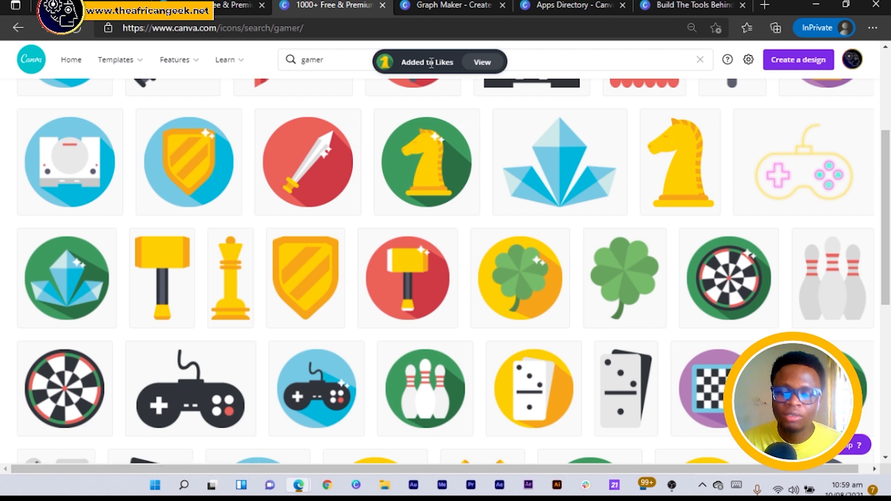
mouse_move(427, 166)
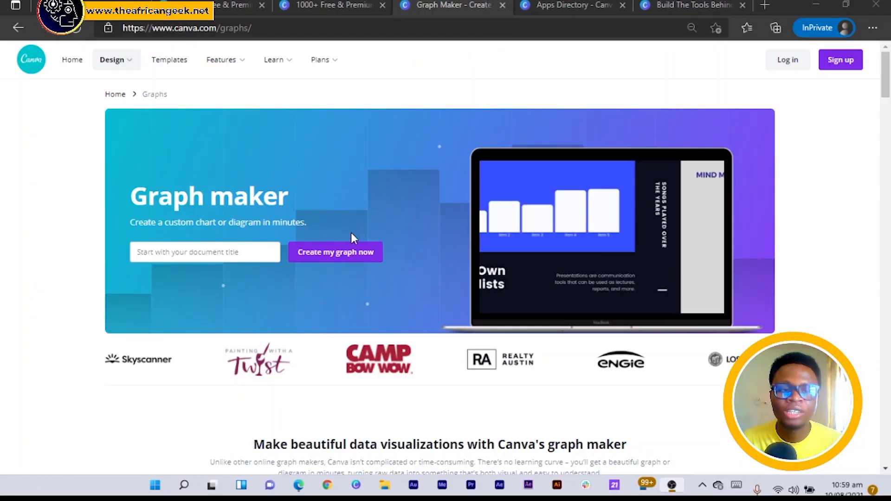
Step: Title the graph 'Gaming P' and start creating it in the graph maker
scroll("down", 3)
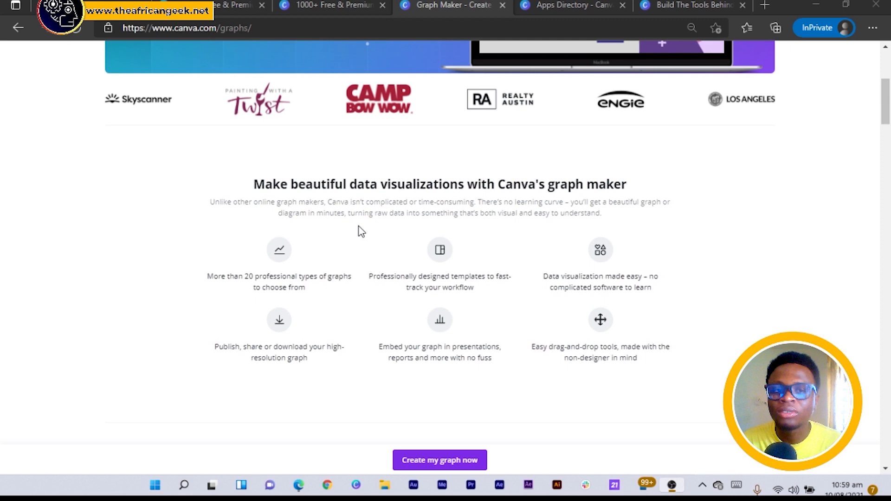
scroll("up", 3)
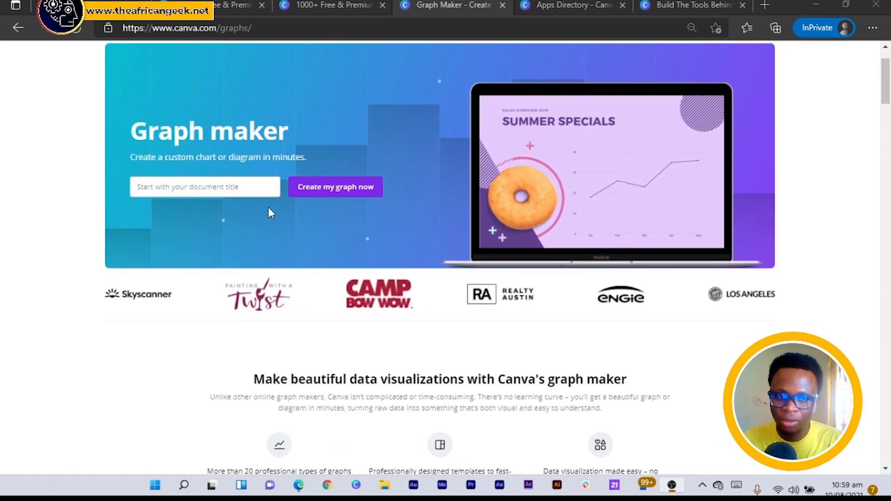
left_click(205, 187)
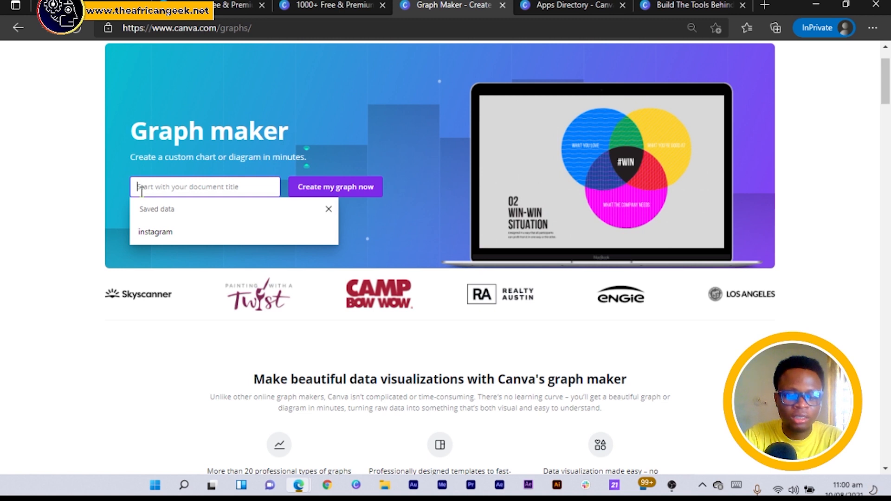
type("Gaming Presentation")
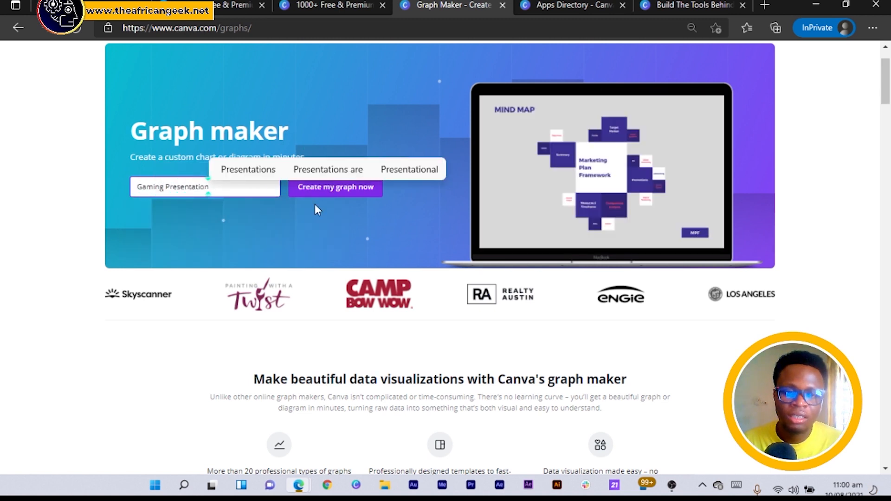
left_click(336, 186)
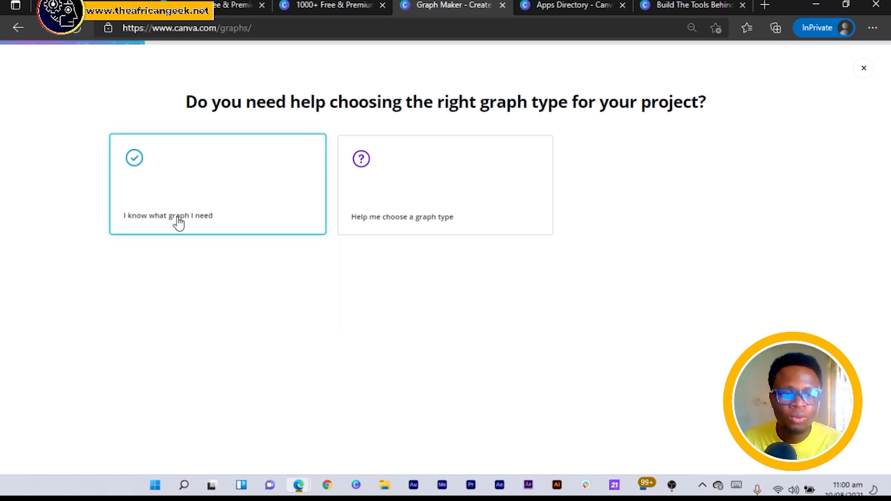
mouse_move(371, 235)
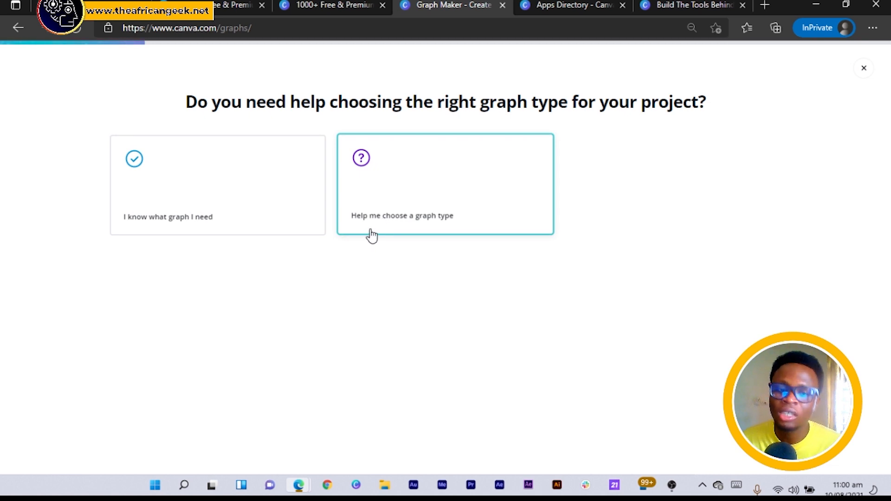
mouse_move(432, 197)
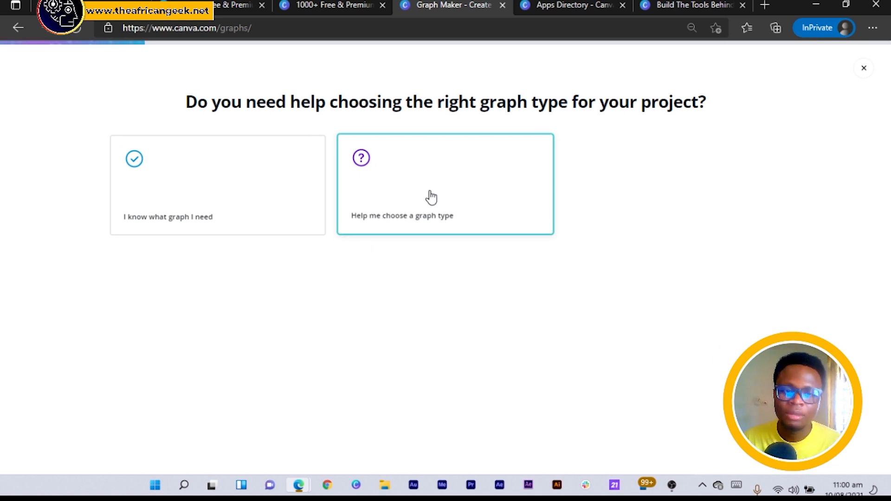
Step: Use Help me choose to reach the Trends bar graph templates, then go to the Apps Directory
left_click(445, 184)
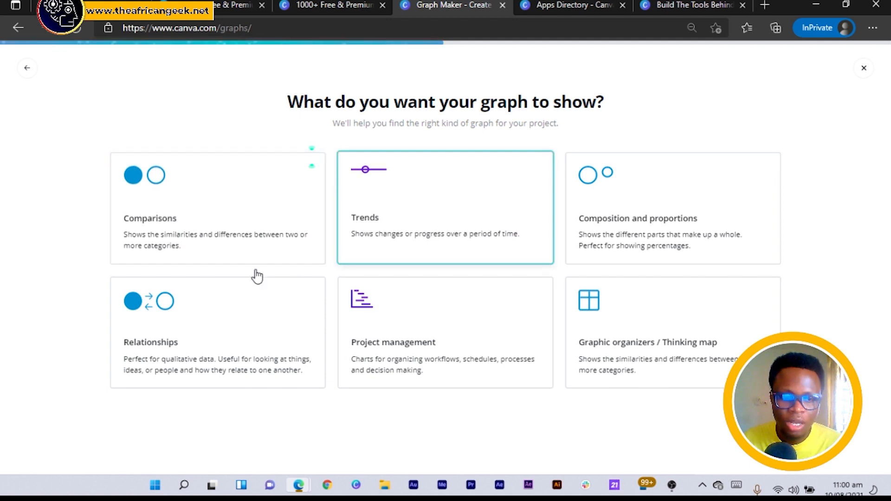
left_click(444, 207)
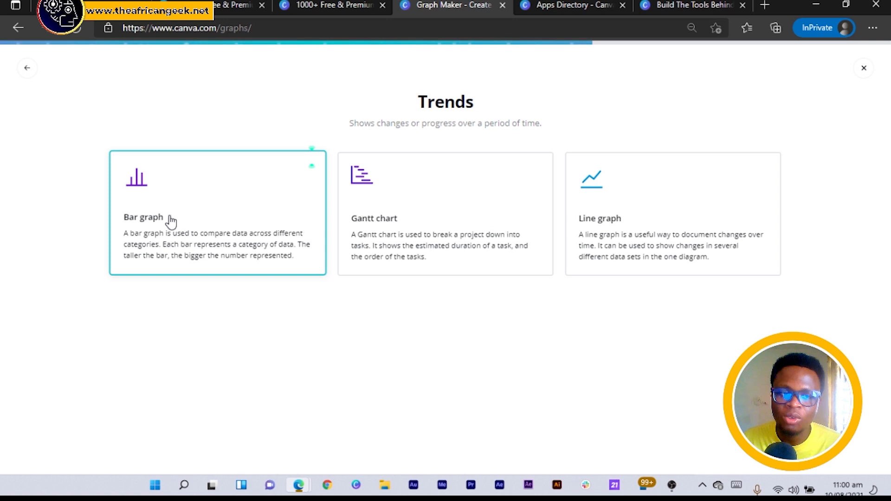
left_click(217, 214)
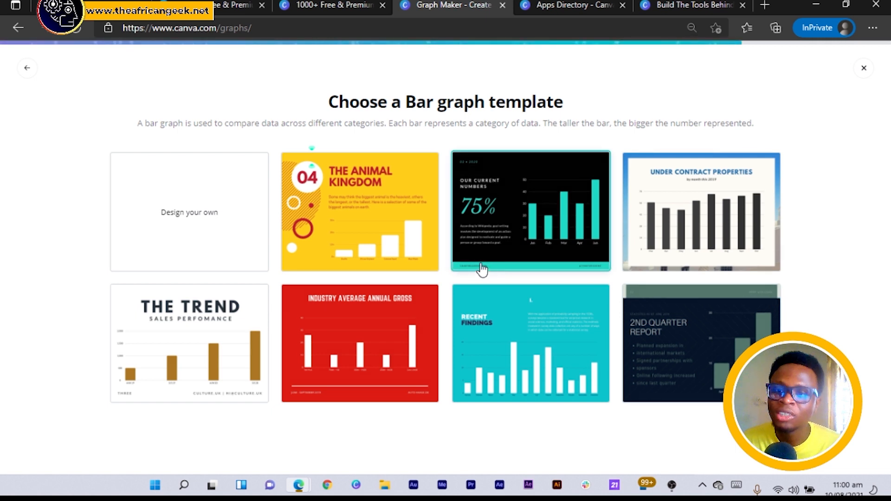
mouse_move(629, 213)
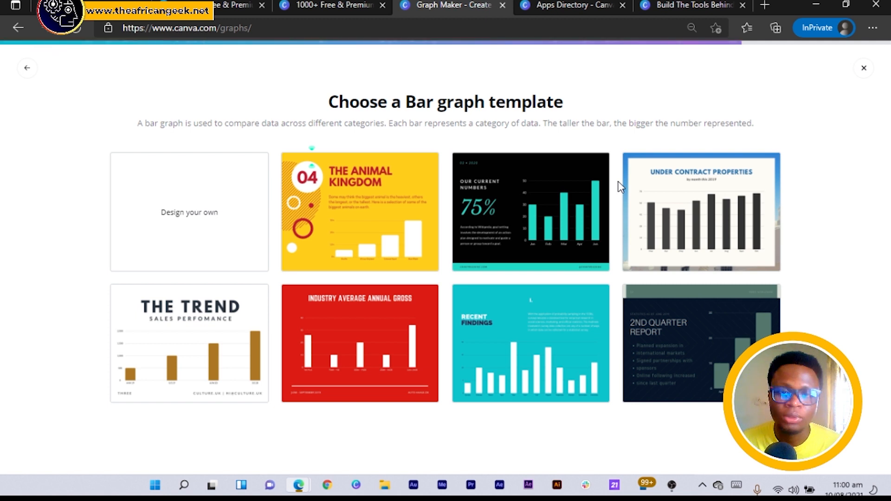
left_click(568, 6)
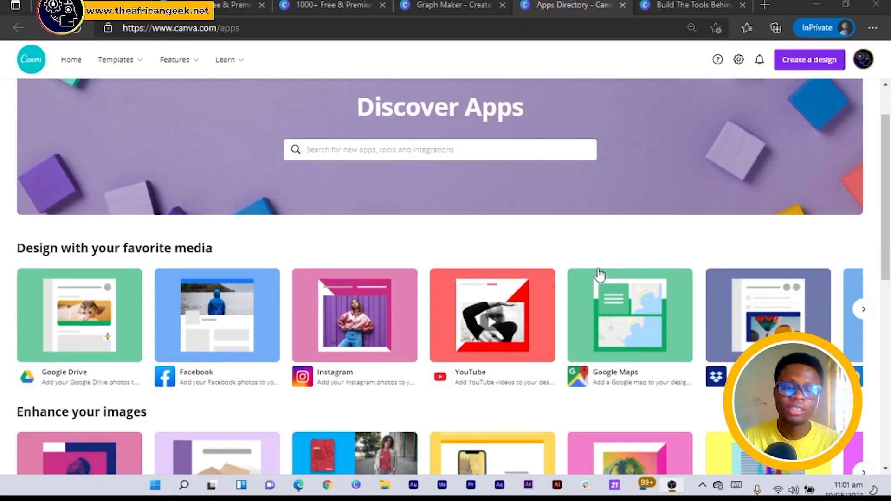
Step: Page the favorite media apps row twice to Bitmoji, Pixton, Brandfetch and HubSpot, reaching Code Art
scroll("down", 3)
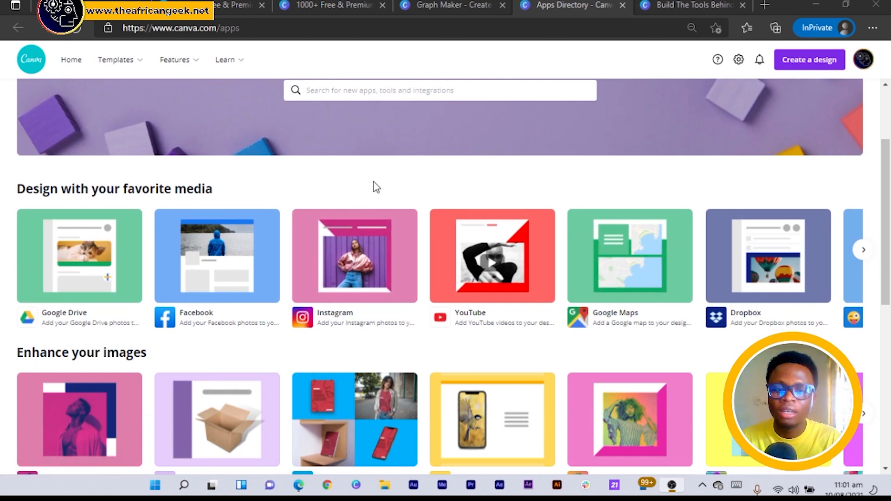
mouse_move(46, 278)
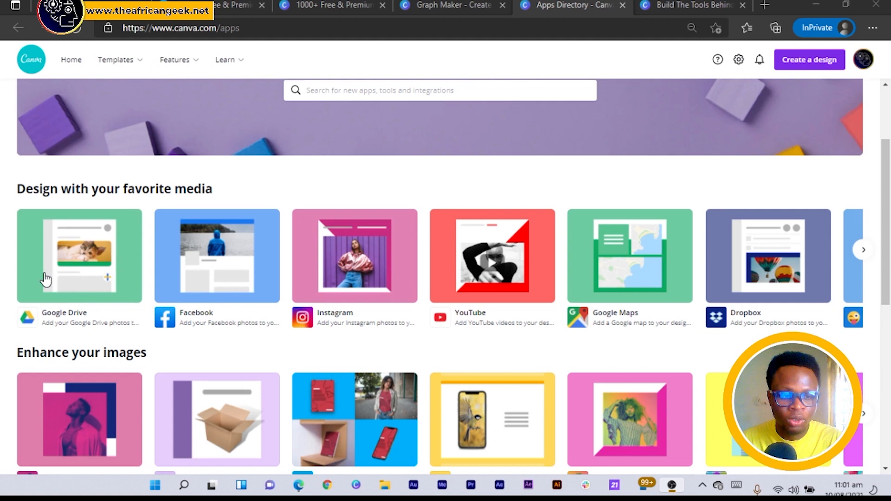
mouse_move(80, 256)
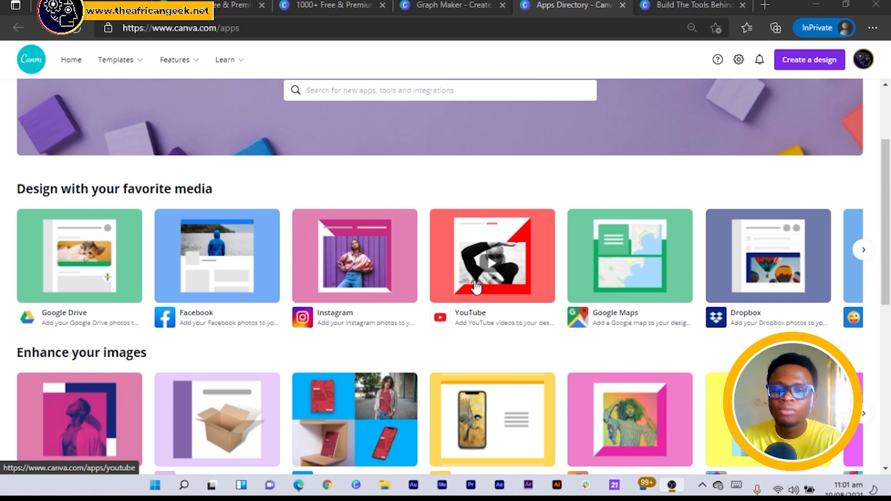
mouse_move(508, 272)
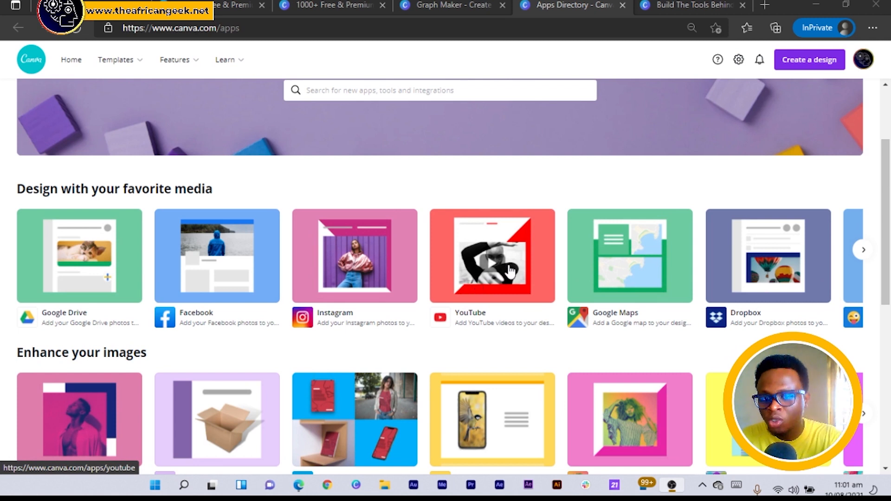
mouse_move(674, 270)
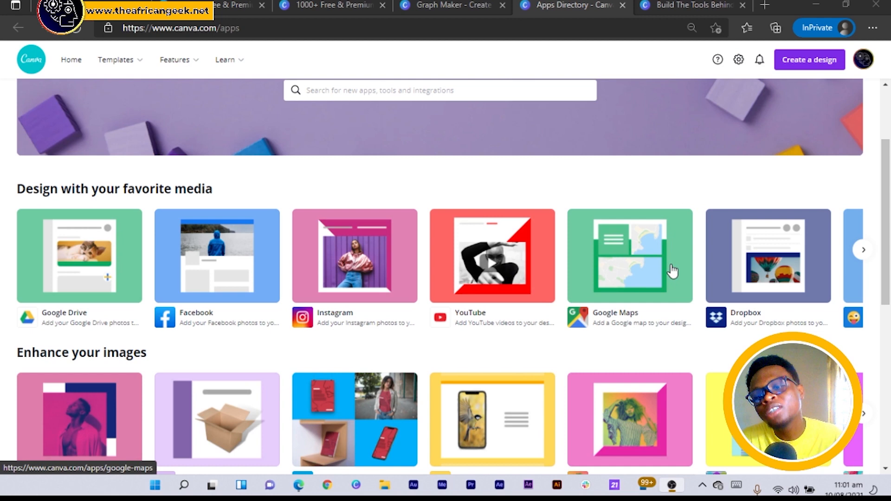
left_click(864, 250)
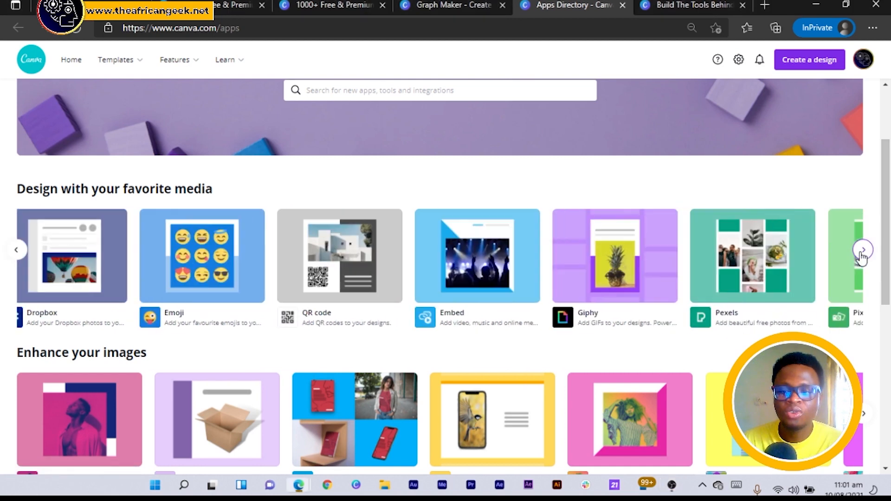
left_click(862, 249)
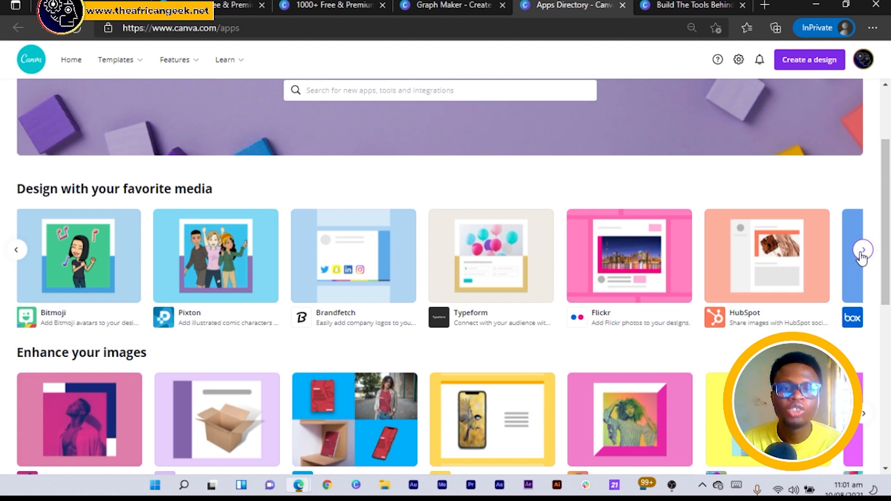
scroll("down", 3)
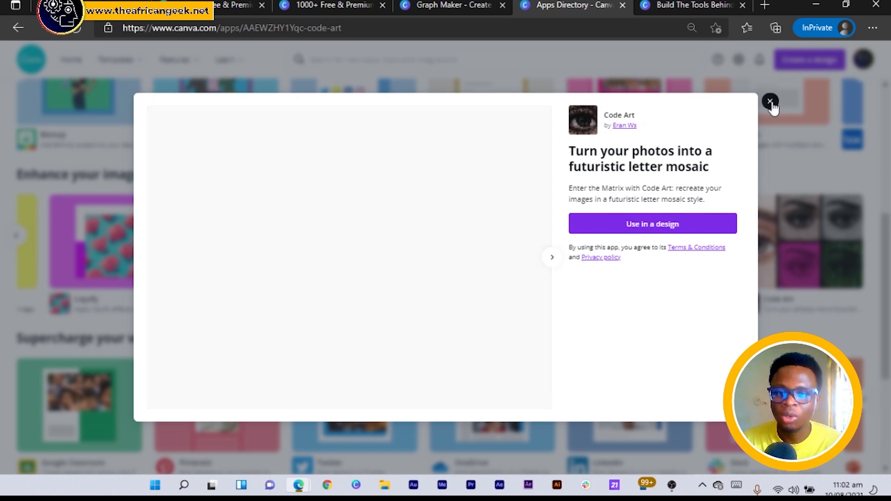
Step: Leave the Code Art details, preview the BadTV app and return to the apps directory
left_click(771, 101)
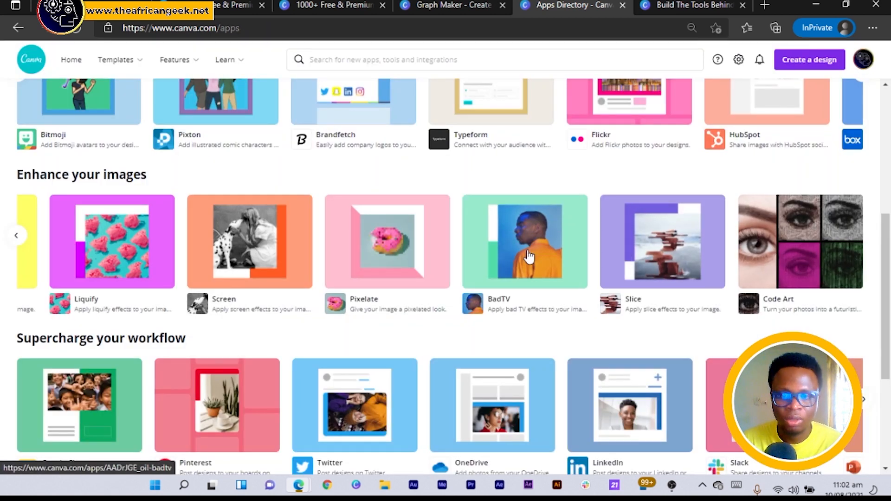
left_click(524, 241)
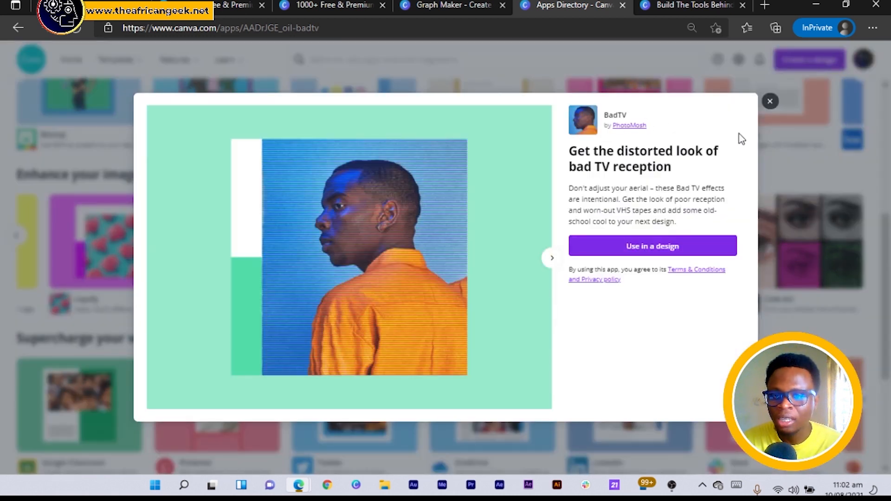
left_click(771, 101)
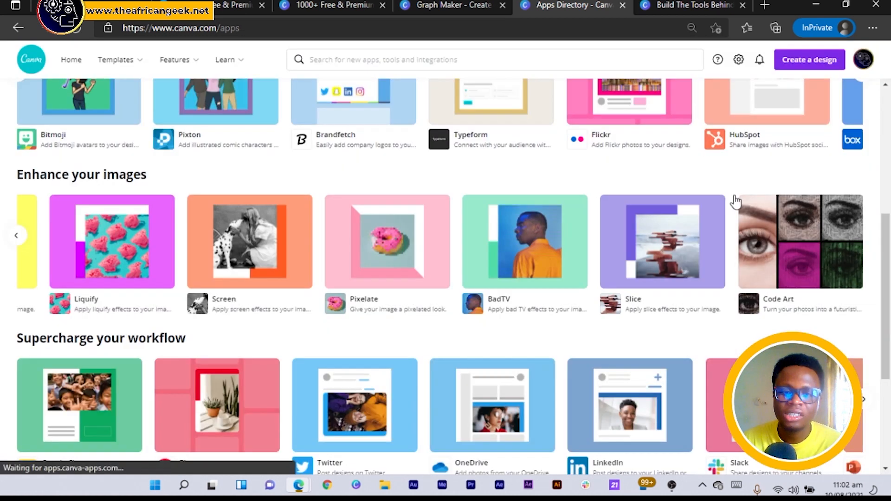
mouse_move(661, 245)
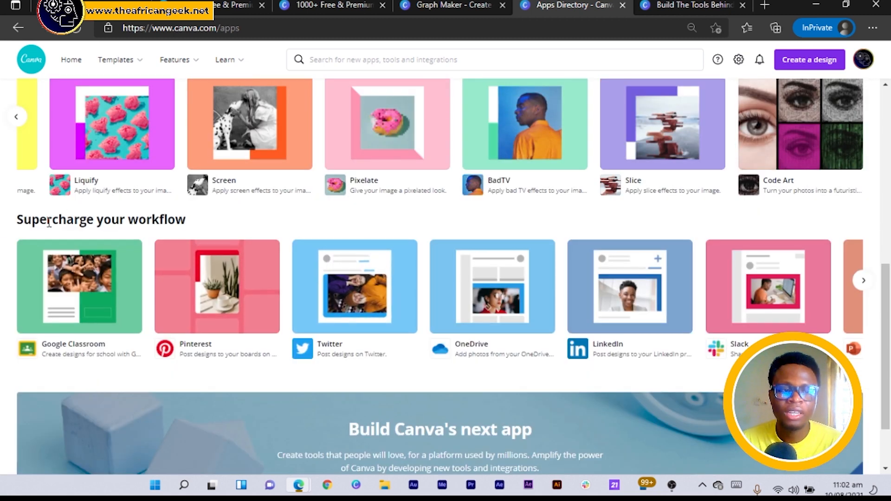
mouse_move(40, 315)
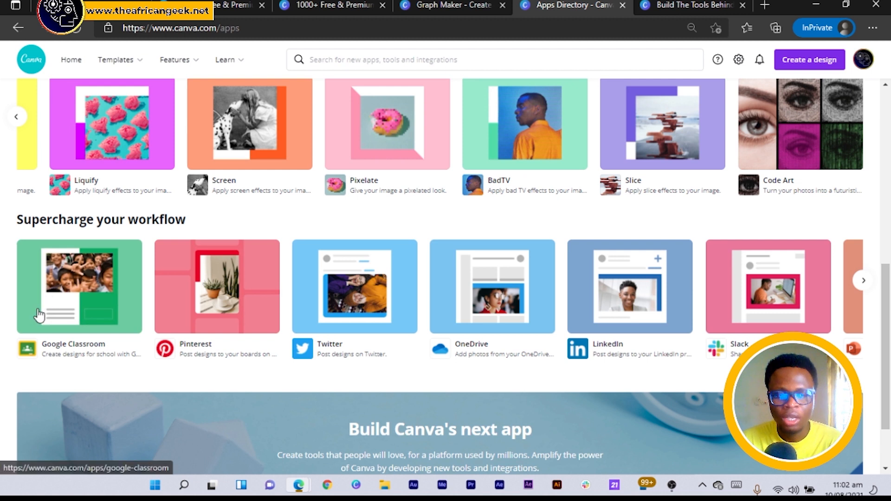
mouse_move(367, 351)
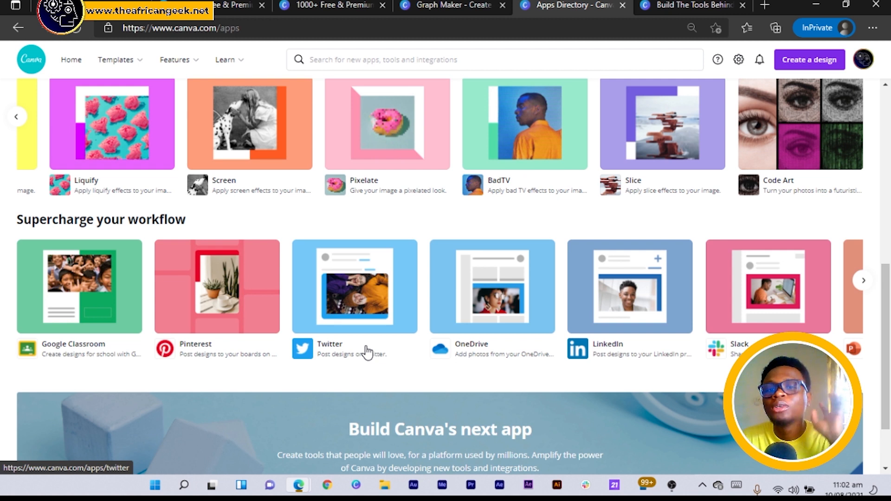
mouse_move(844, 339)
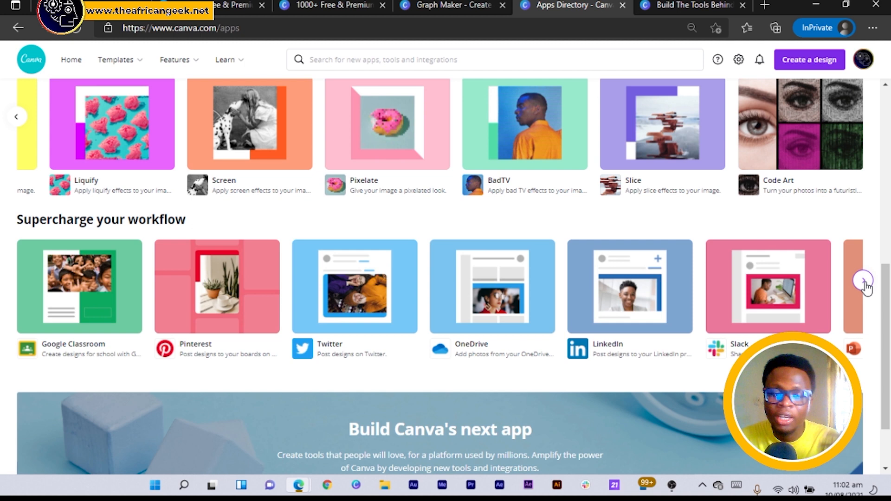
Step: Page the workflow apps row to Microsoft Powerpoint and Mailchimp, then go to the Canva Developers page
left_click(862, 280)
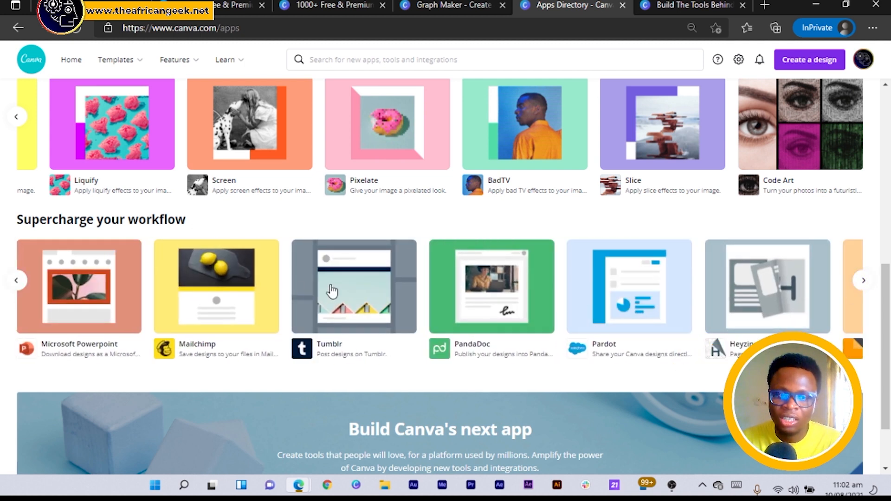
left_click(688, 6)
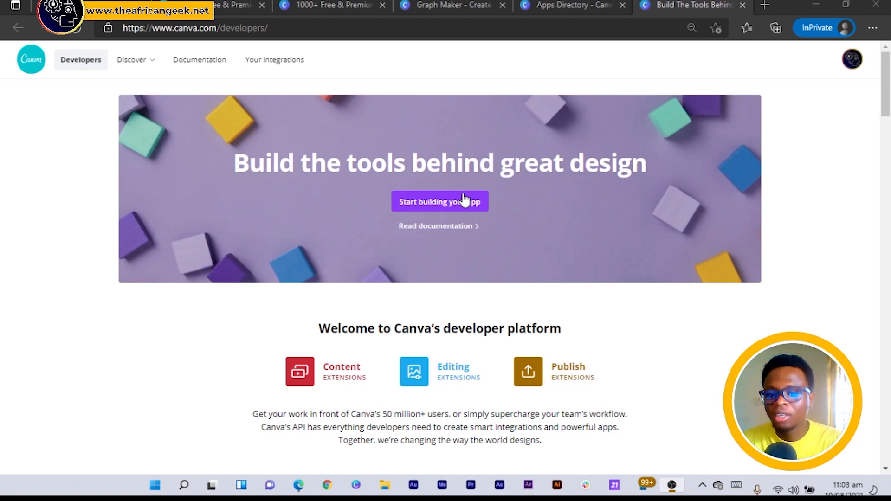
Step: Start building an app to reach the developer Your integrations page
left_click(274, 59)
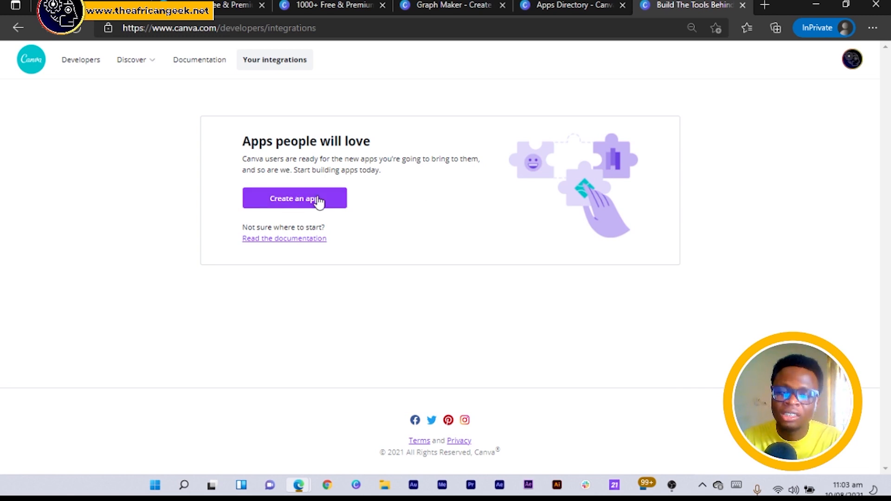
mouse_move(427, 199)
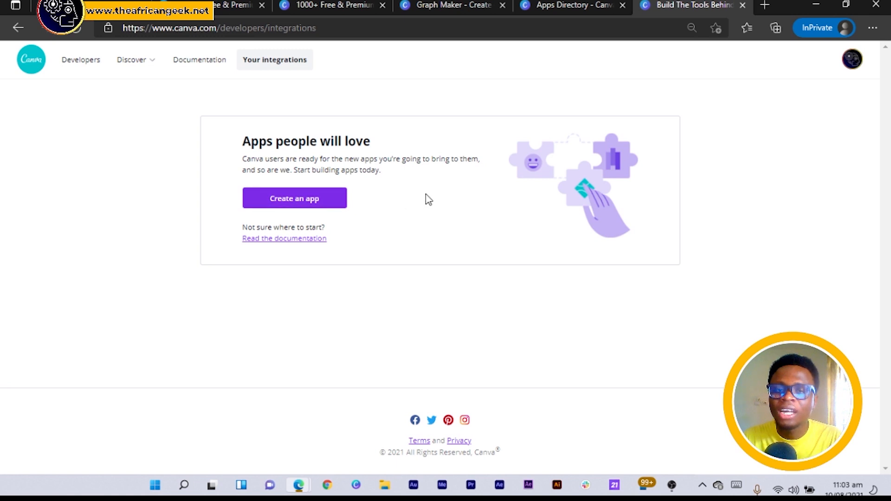
mouse_move(732, 194)
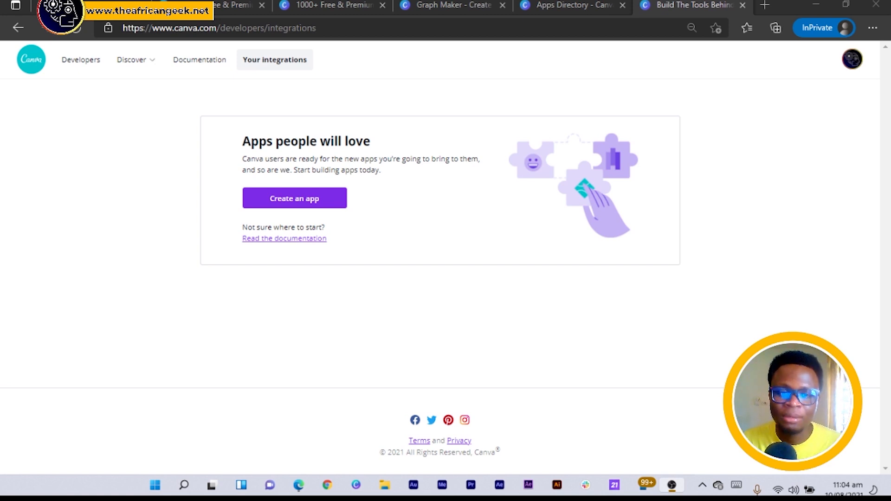
mouse_move(266, 203)
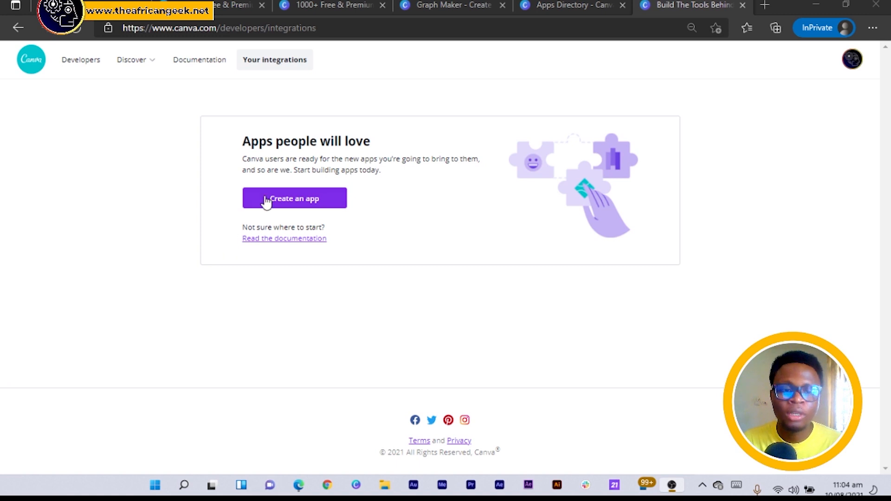
left_click(295, 199)
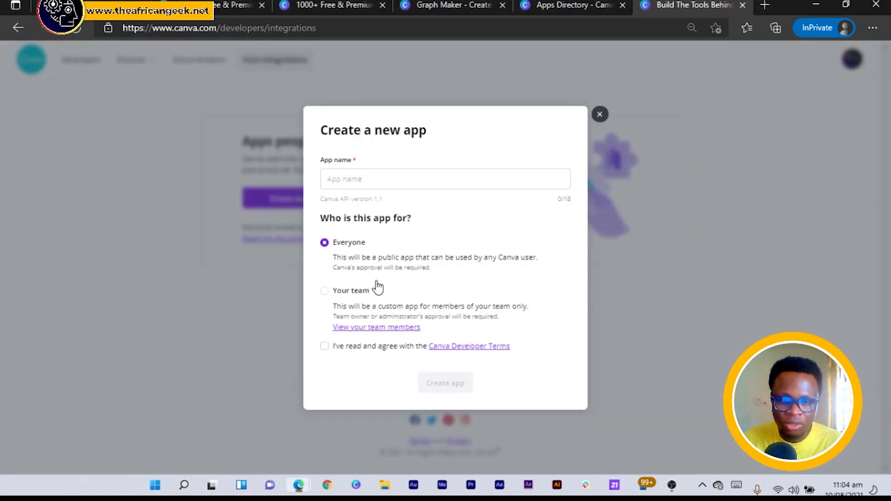
mouse_move(399, 283)
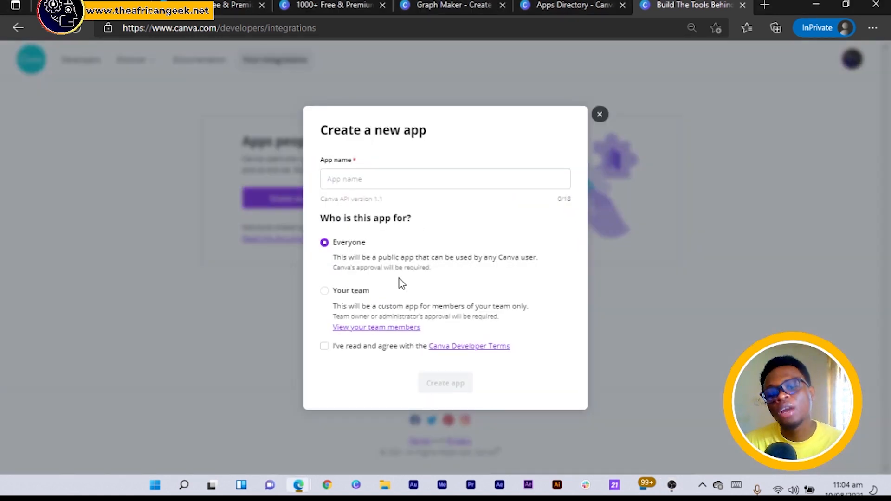
left_click(445, 180)
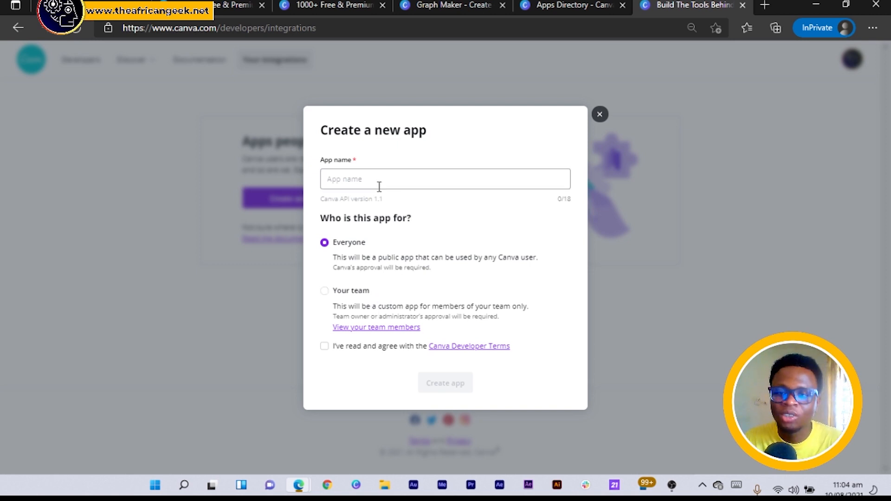
left_click(599, 114)
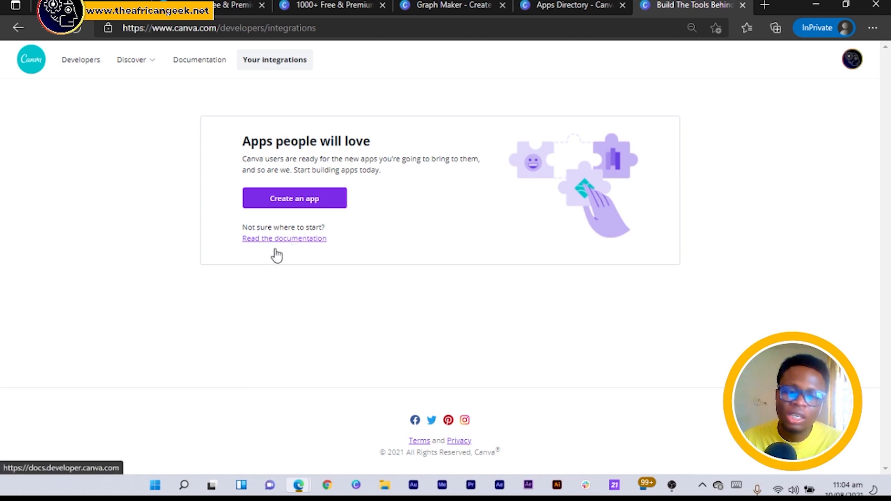
mouse_move(388, 257)
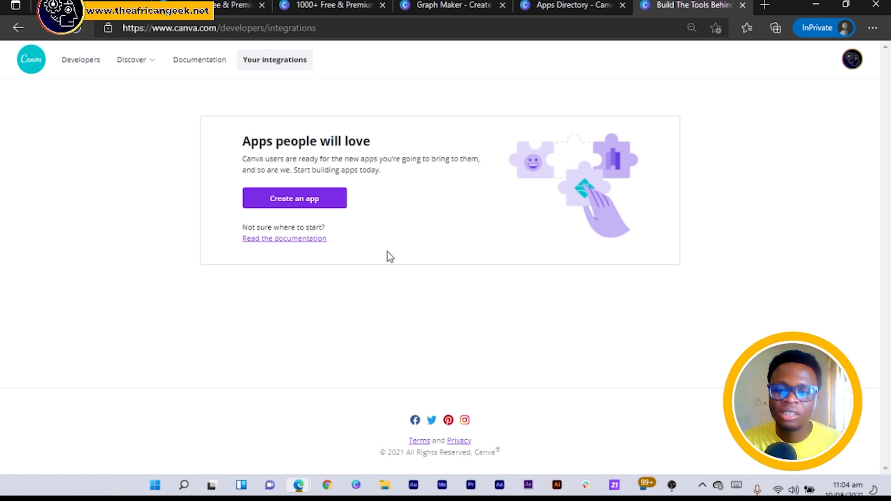